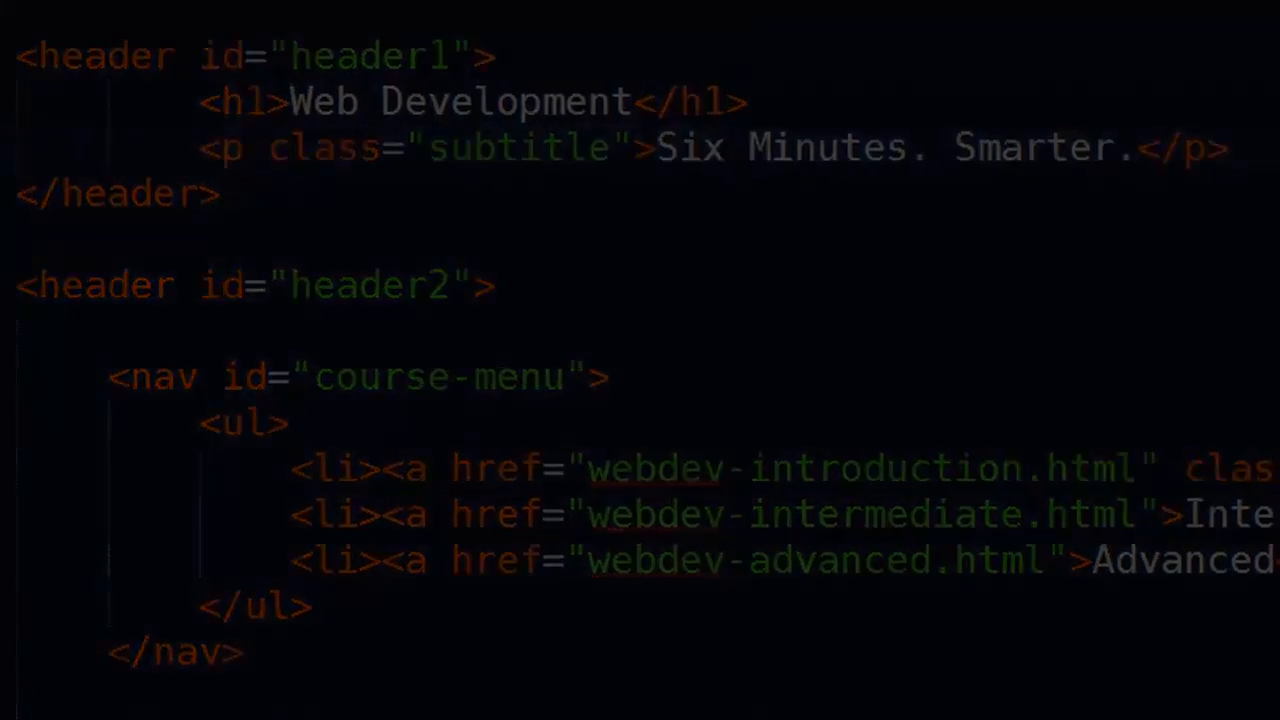
Switch to the Tilley hat-fitting tab in Chrome and scroll through the guide.
{"action": "left_click", "coordinate": [770, 28]}
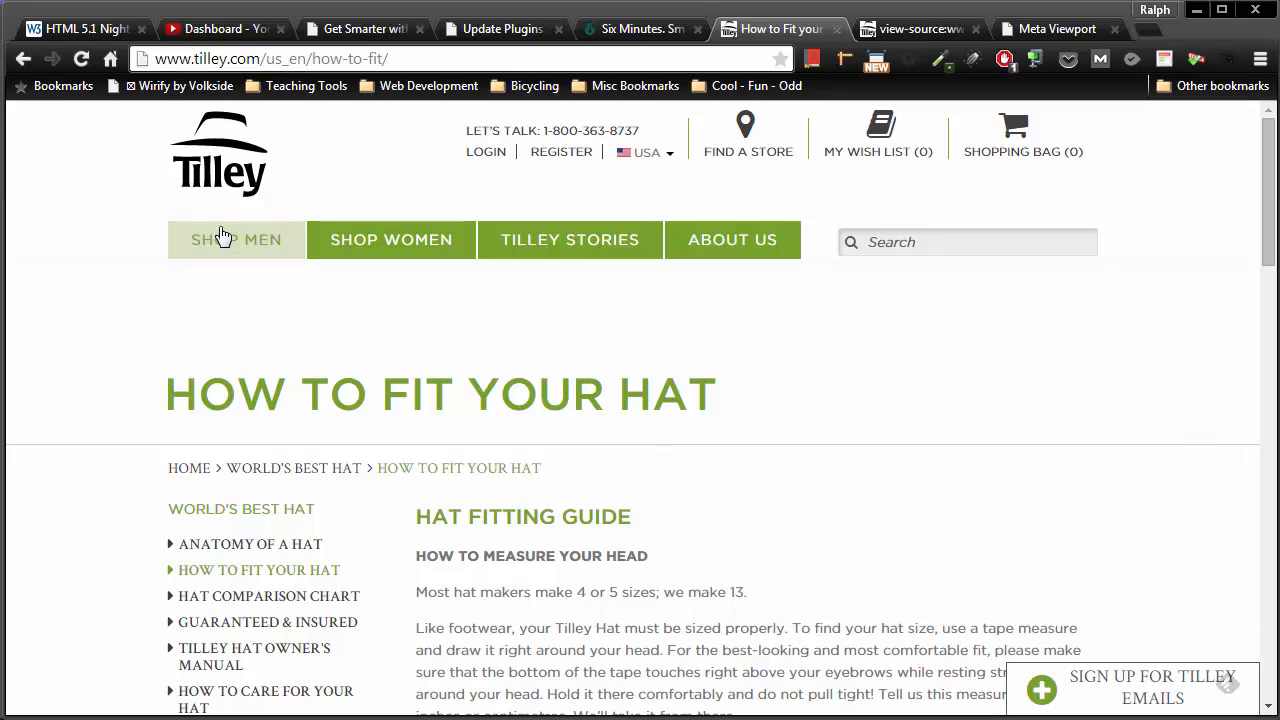
{"action": "mouse_move", "coordinate": [76, 420]}
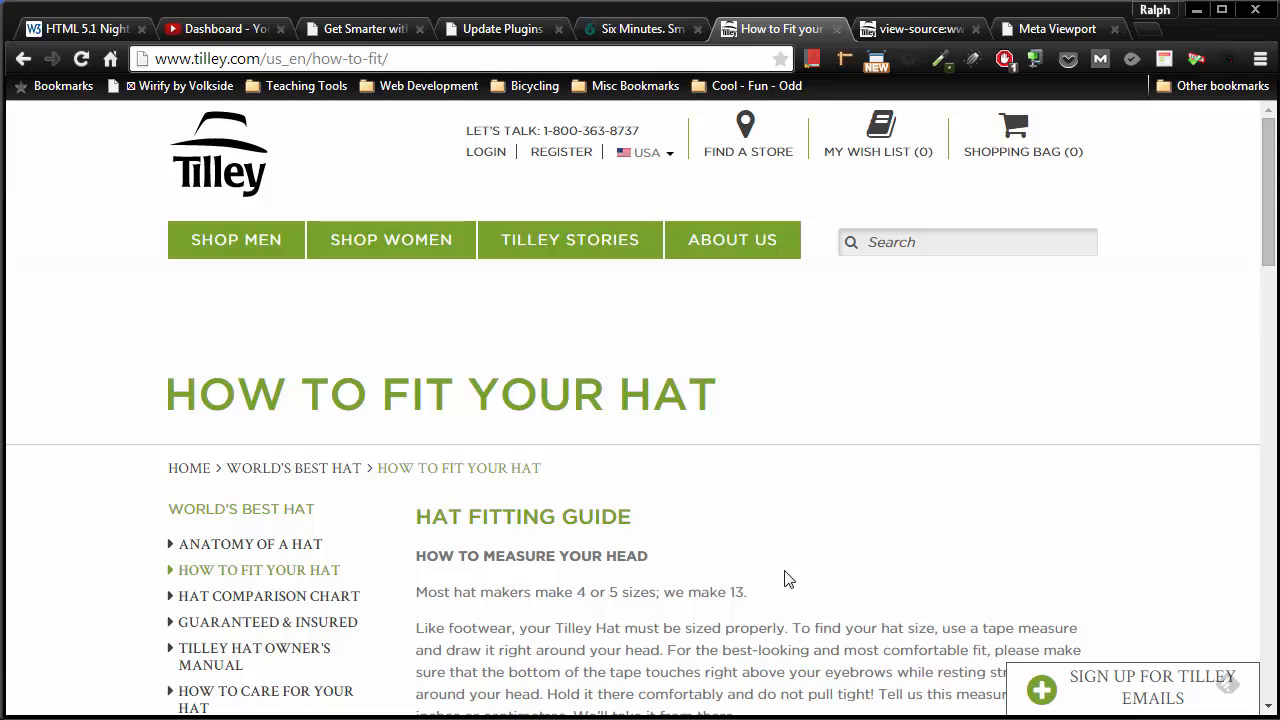
{"action": "scroll", "scroll_direction": "down", "scroll_amount": 3}
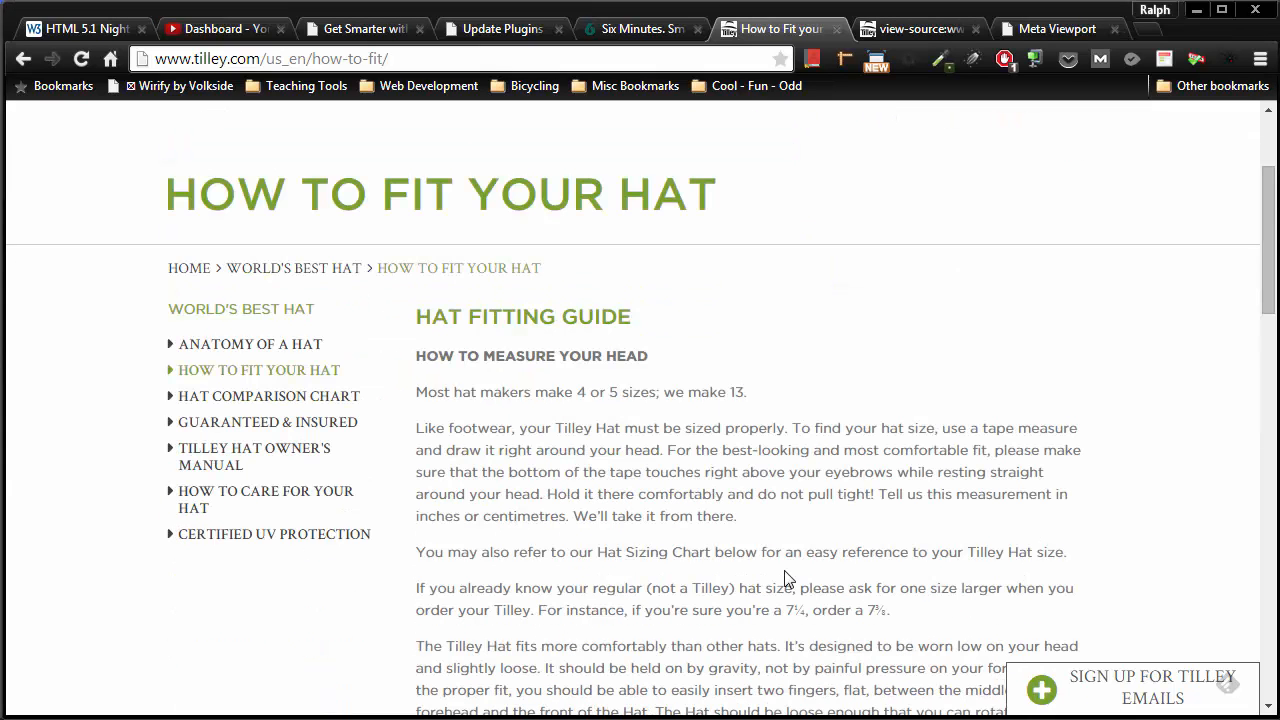
{"action": "mouse_move", "coordinate": [742, 526]}
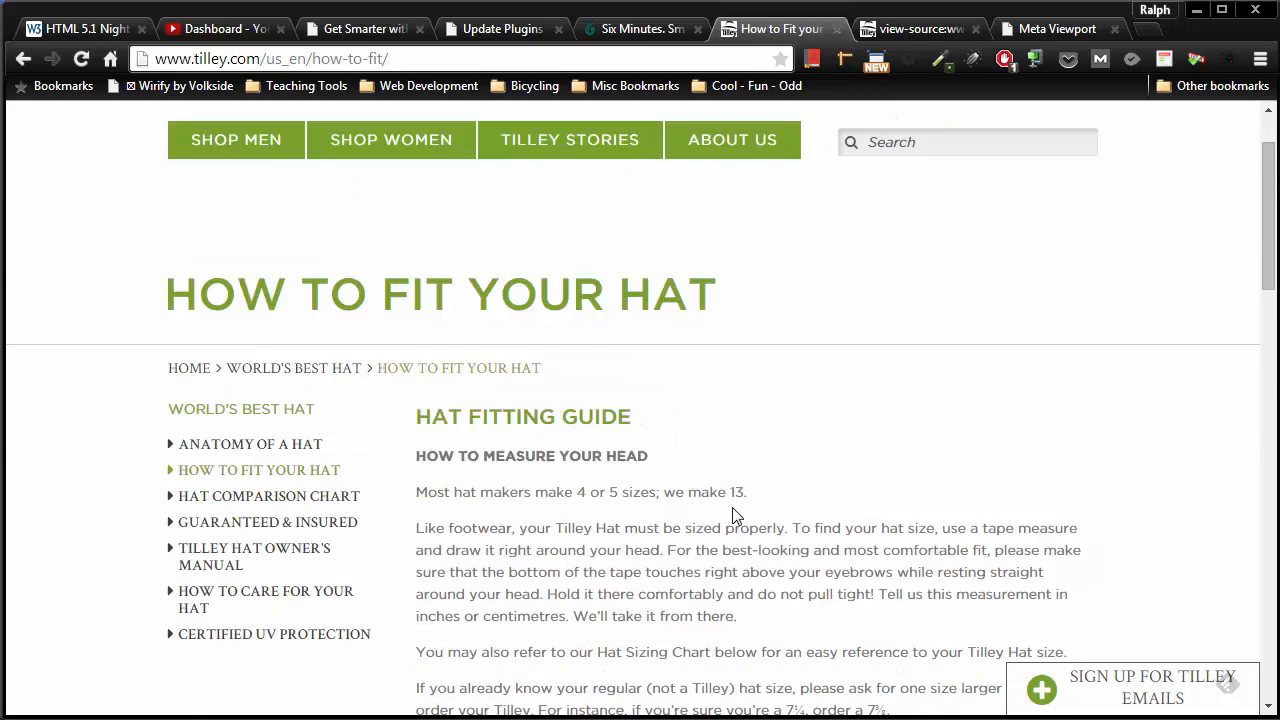
{"action": "scroll", "scroll_direction": "up", "scroll_amount": 3}
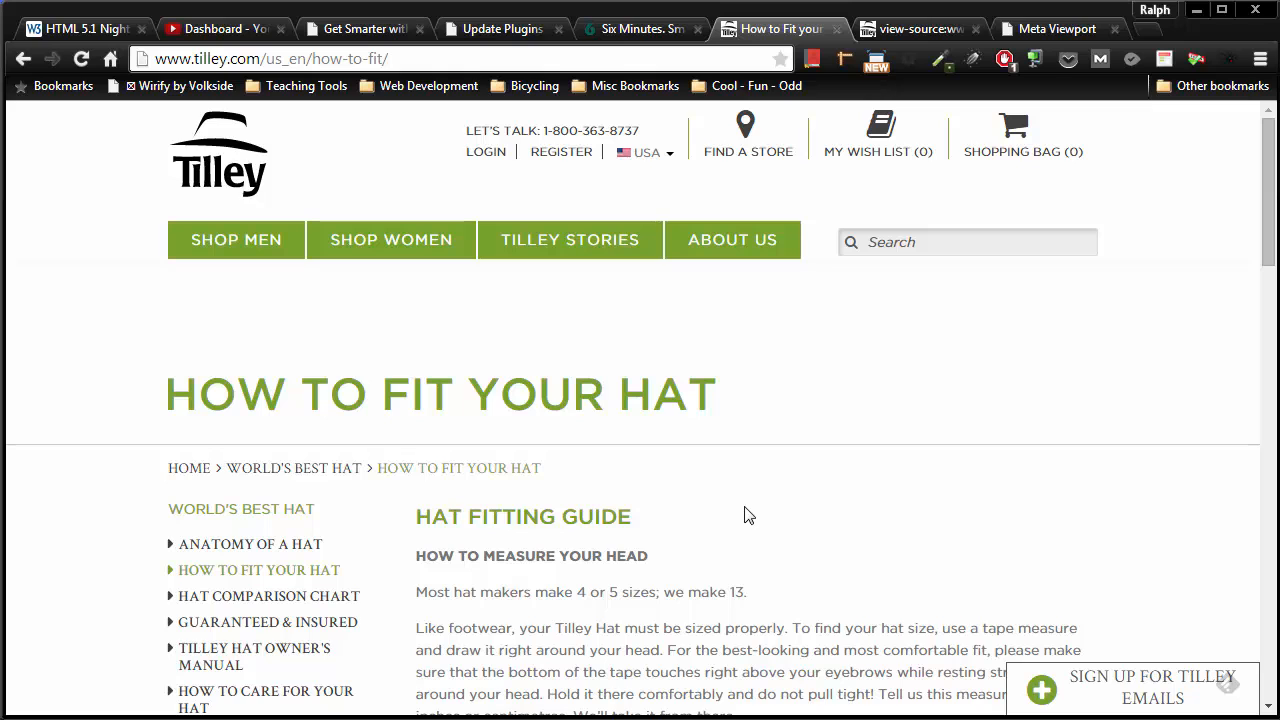
{"action": "mouse_move", "coordinate": [754, 516]}
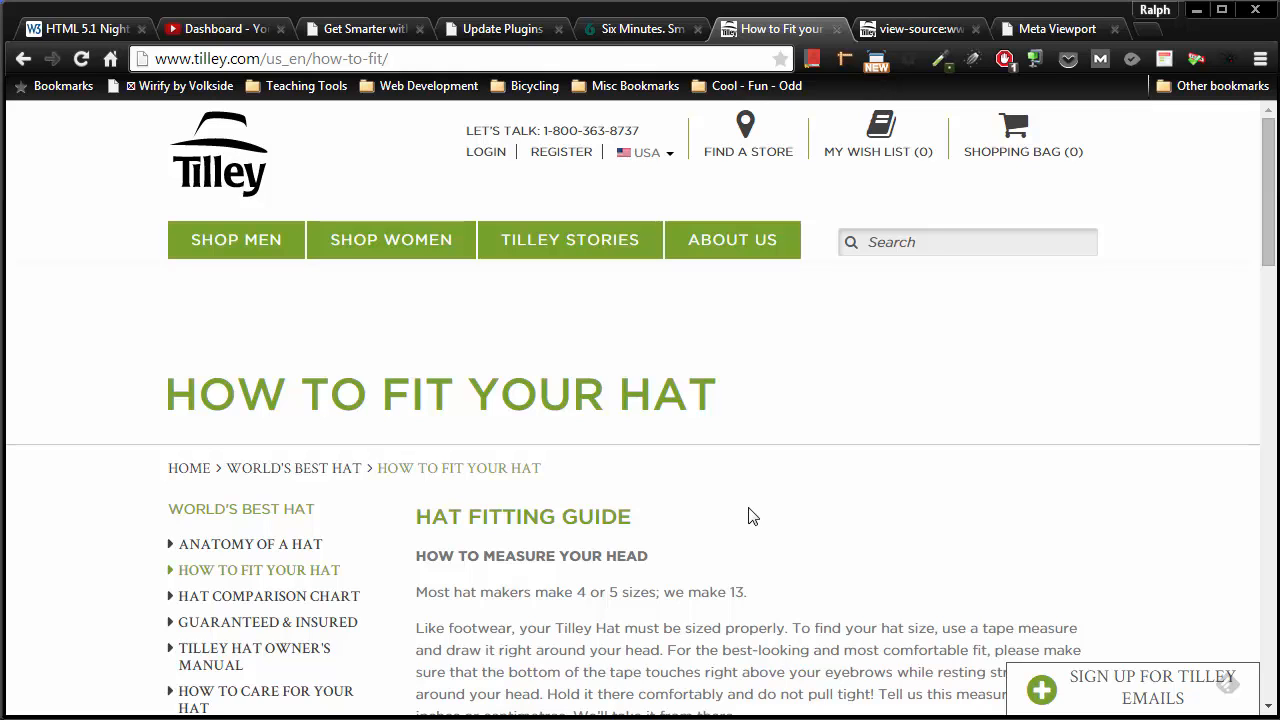
{"action": "scroll", "scroll_direction": "down", "scroll_amount": 3}
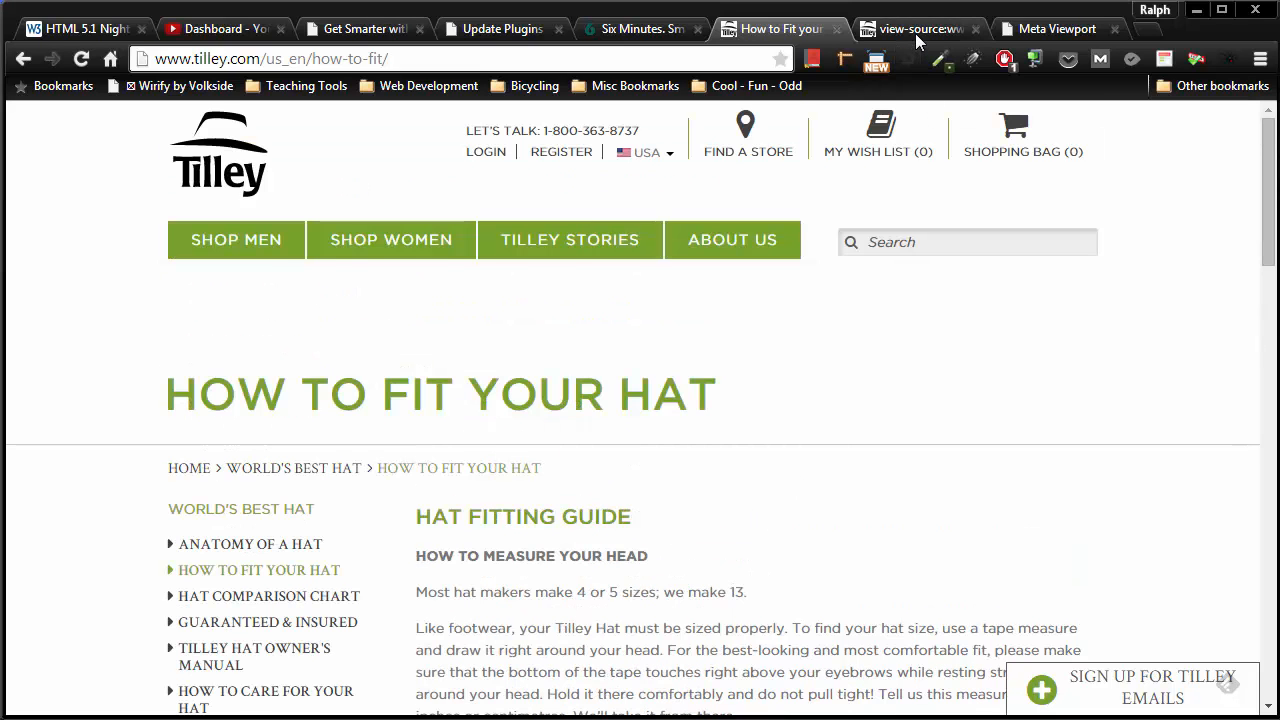
View the Tilley page source zoomed in, highlighting name="viewport" and user-scalable=no in its meta tag.
{"action": "left_click", "coordinate": [916, 28]}
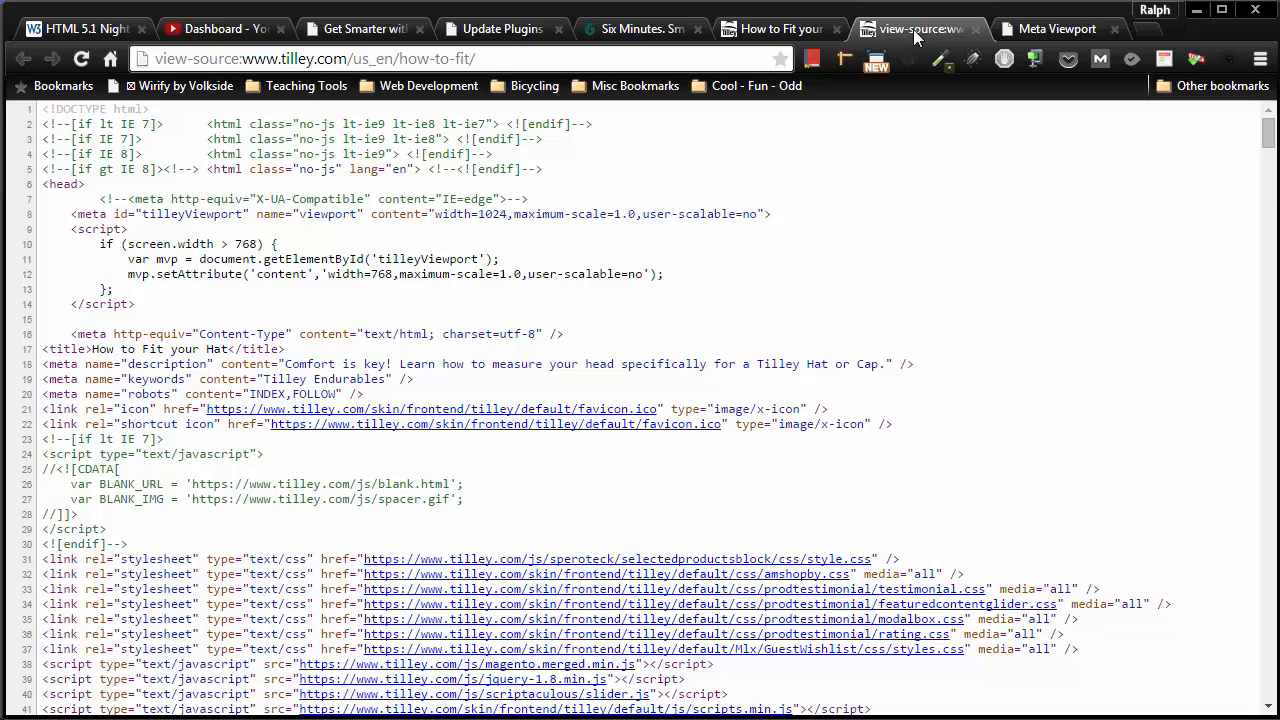
{"action": "key", "text": "ctrl+plus"}
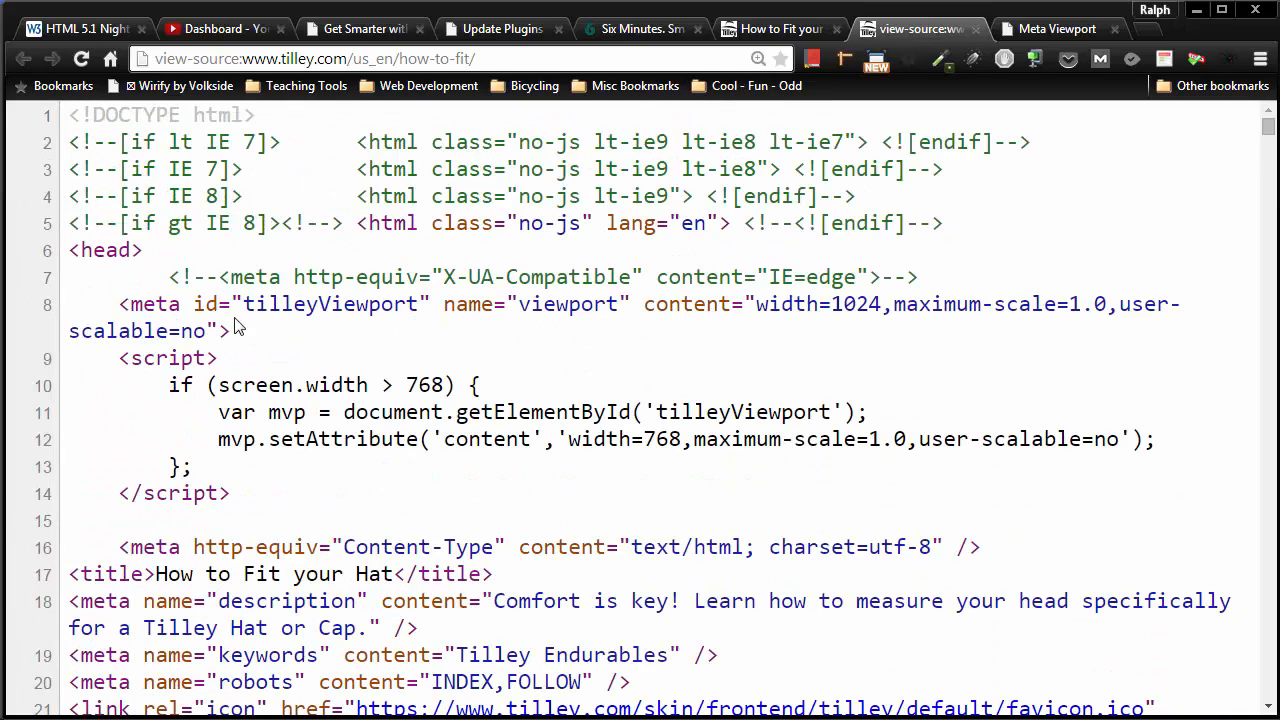
{"action": "left_click_drag", "start_coordinate": [444, 304], "coordinate": [592, 304]}
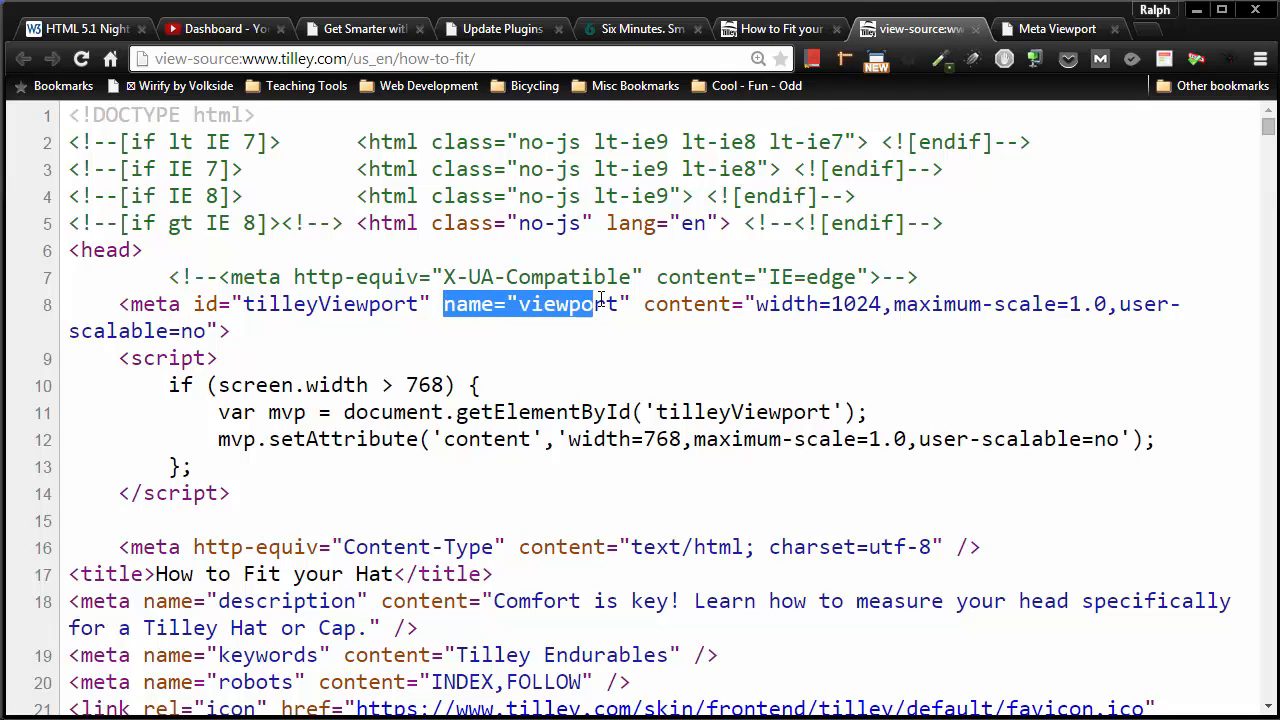
{"action": "left_click", "coordinate": [558, 336]}
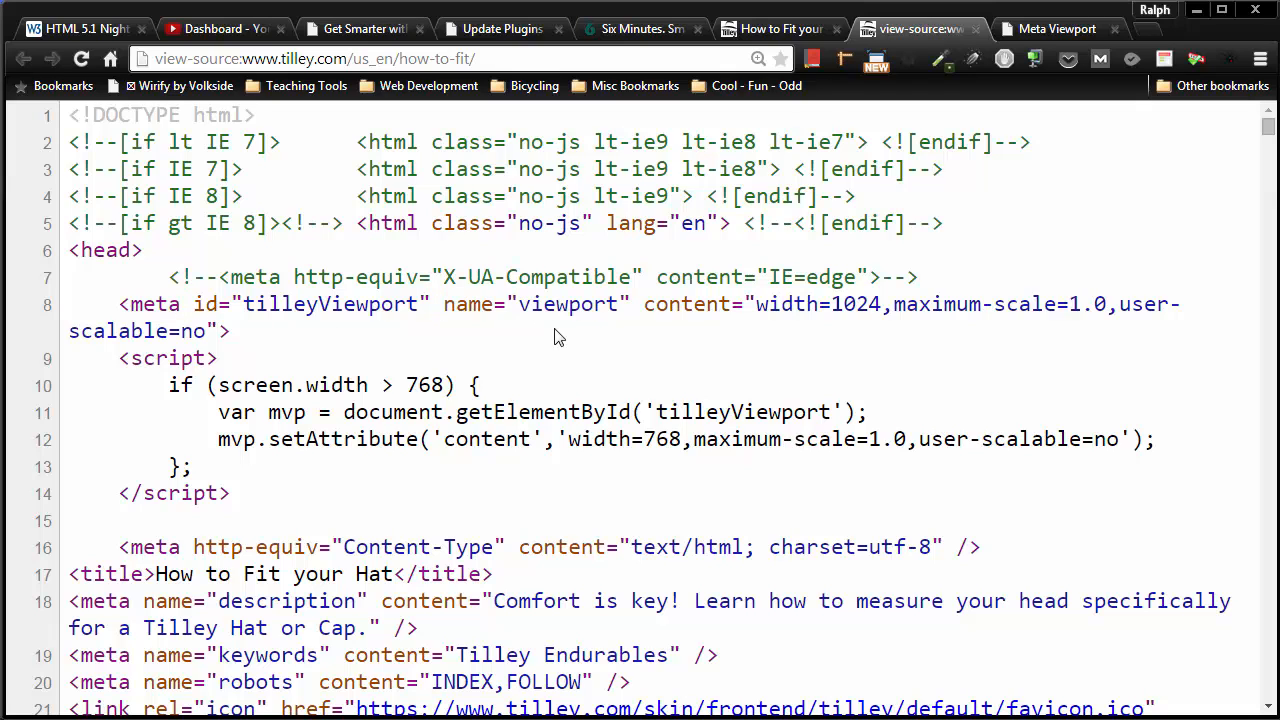
{"action": "mouse_move", "coordinate": [752, 332]}
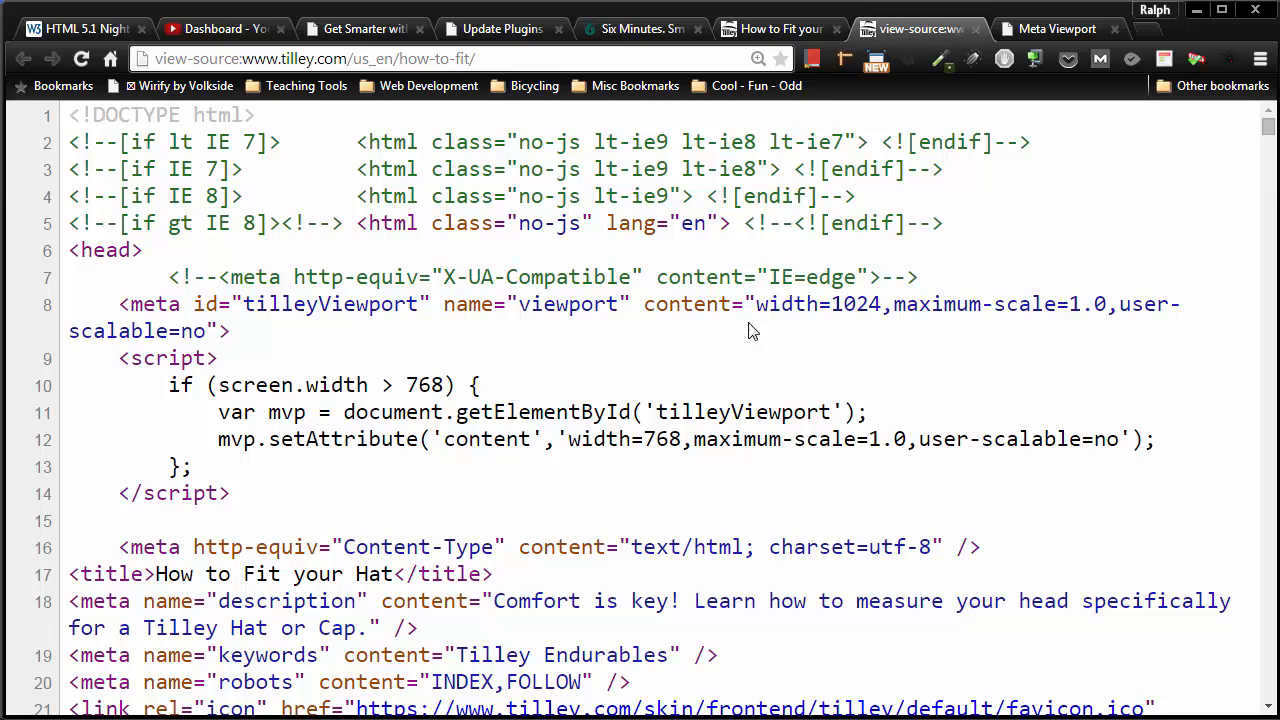
{"action": "double_click", "coordinate": [684, 304]}
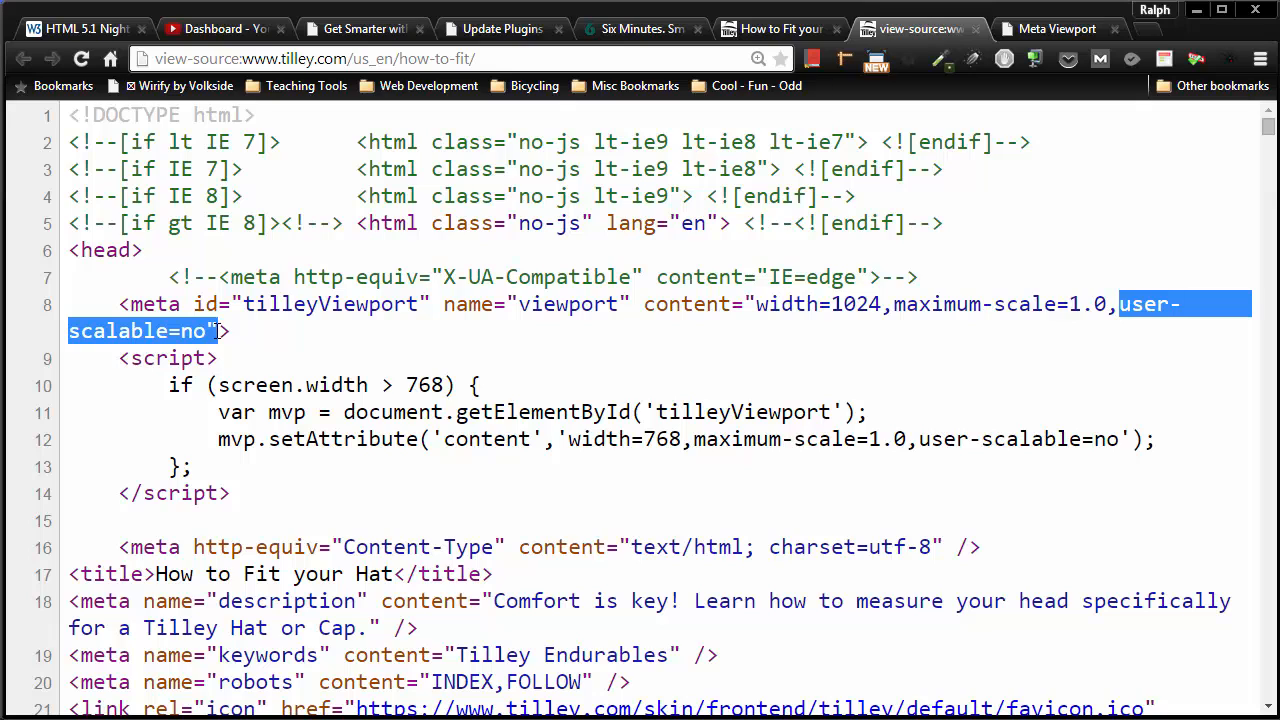
{"action": "mouse_move", "coordinate": [248, 330]}
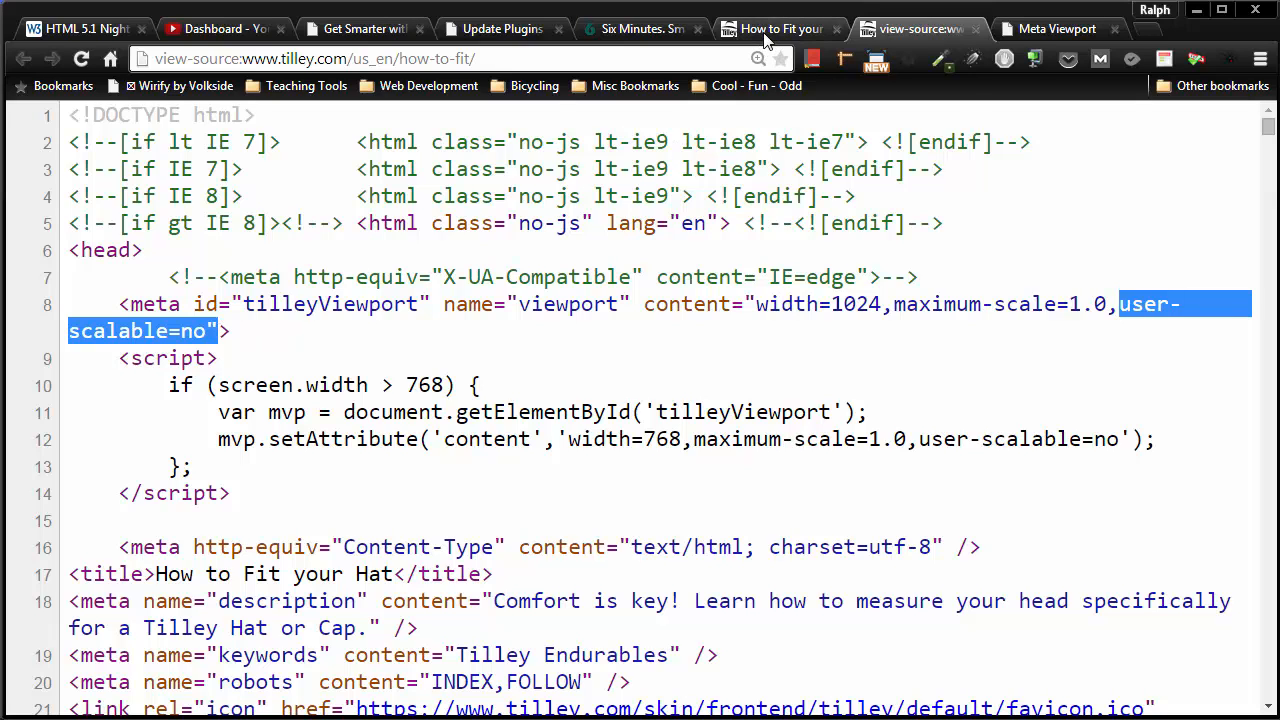
{"action": "left_click", "coordinate": [776, 28]}
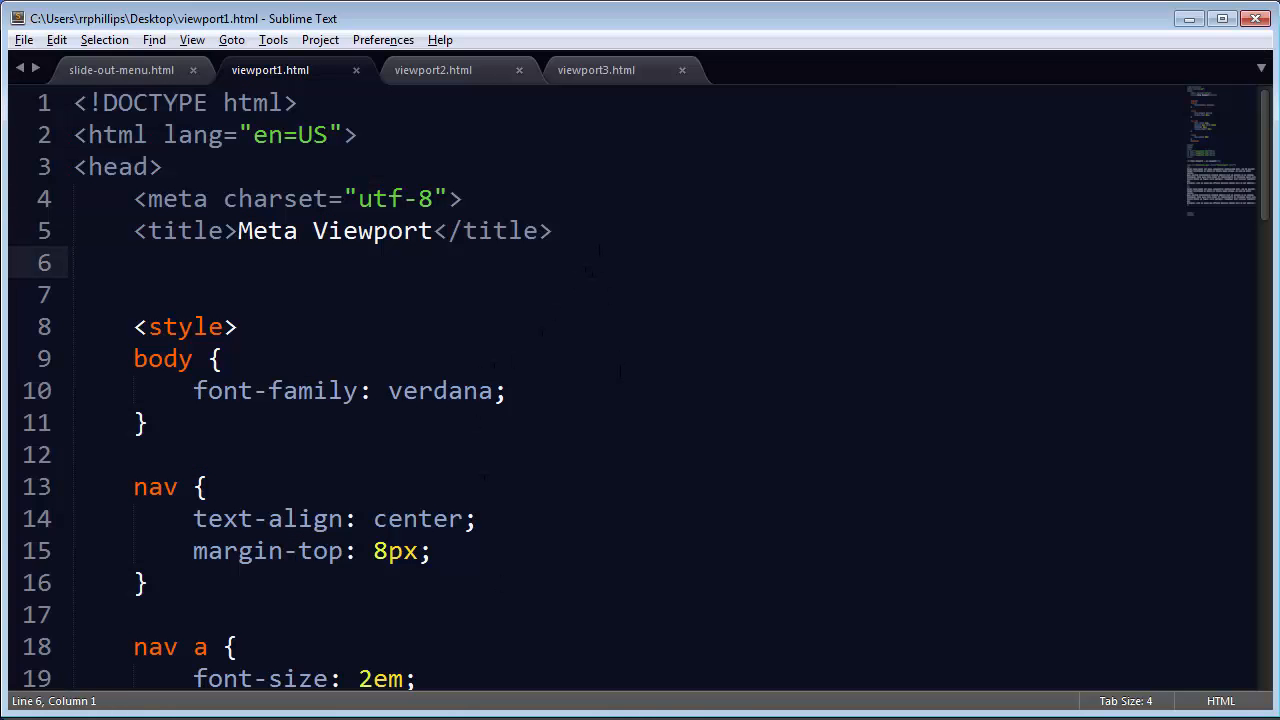
Scroll viewport1.html to the indented blank line under the <title> element.
{"action": "scroll", "scroll_direction": "down", "scroll_amount": 3}
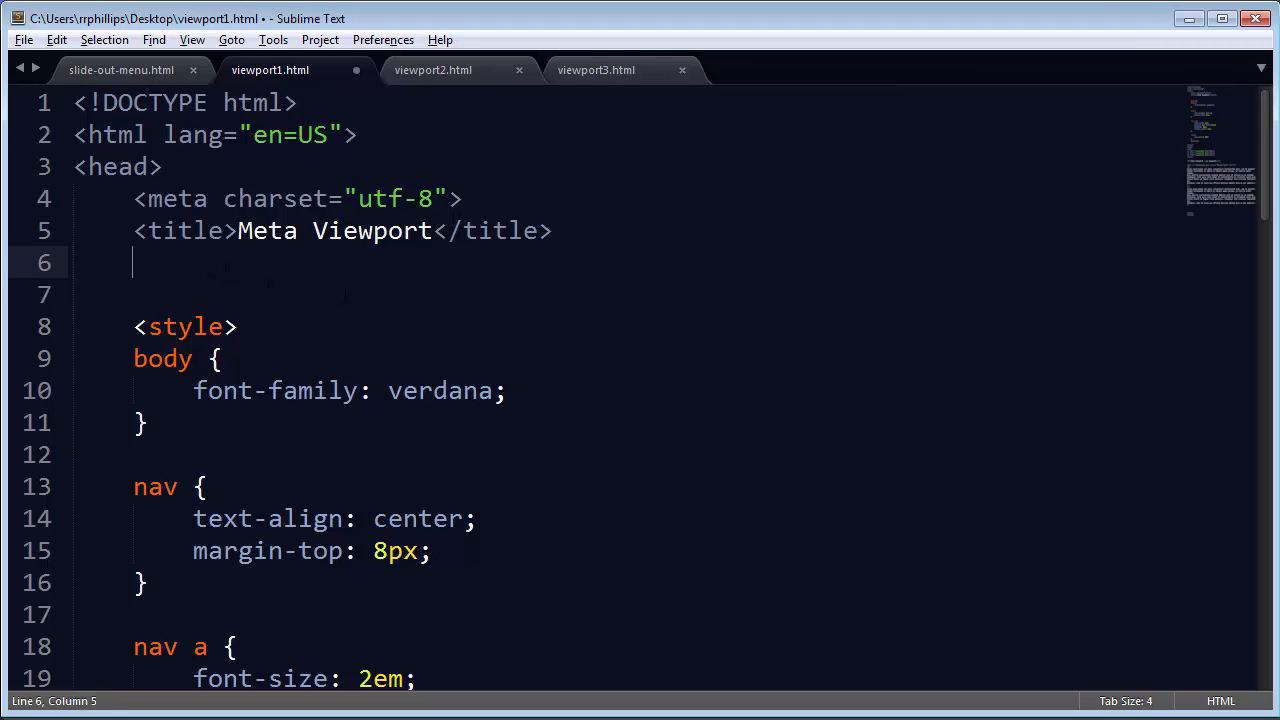
Write <meta name="viewport" content="width=device-width"> on line 6 of the head.
{"action": "type", "text": "<meta name=\"view"}
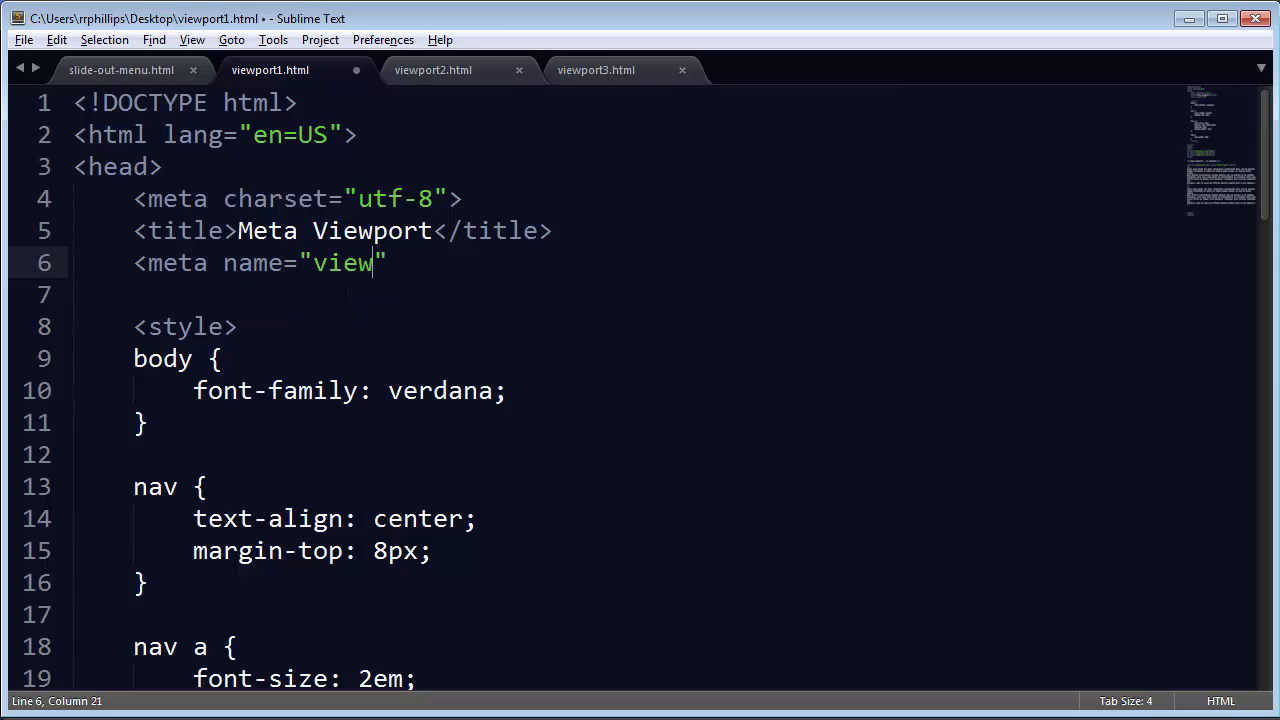
{"action": "type", "text": "port"}
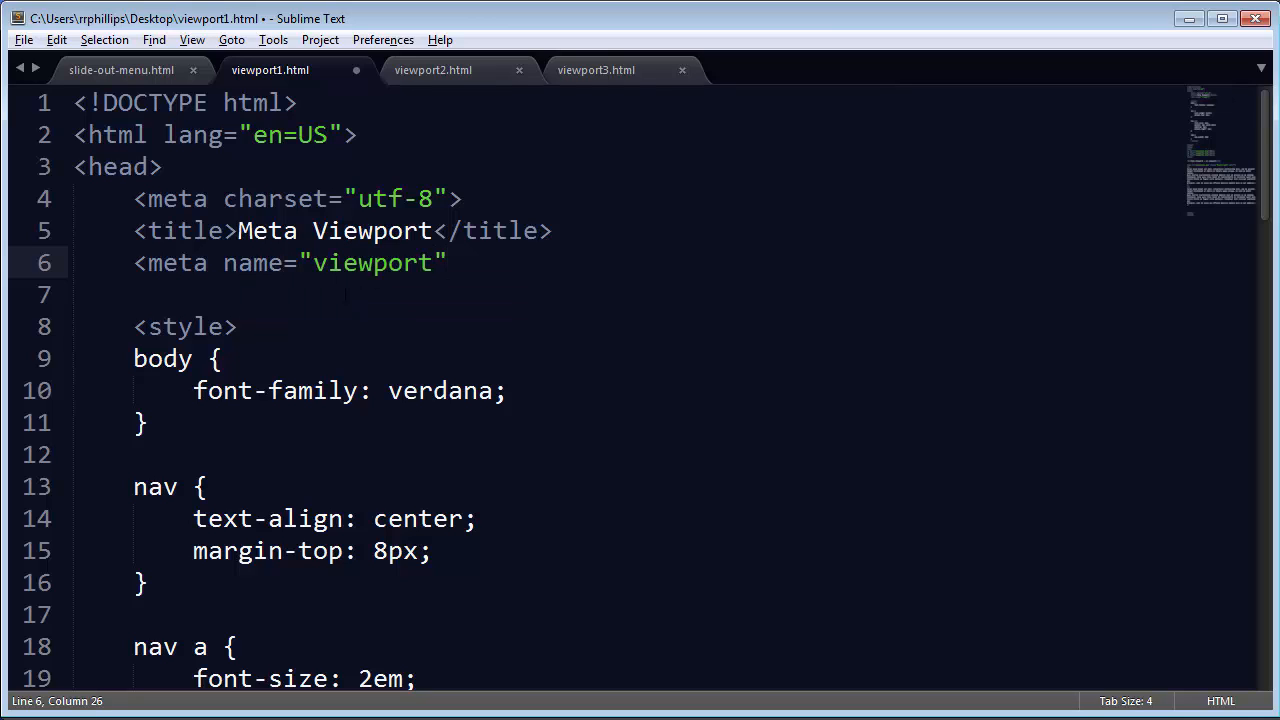
{"action": "type", "text": "content=\"\""}
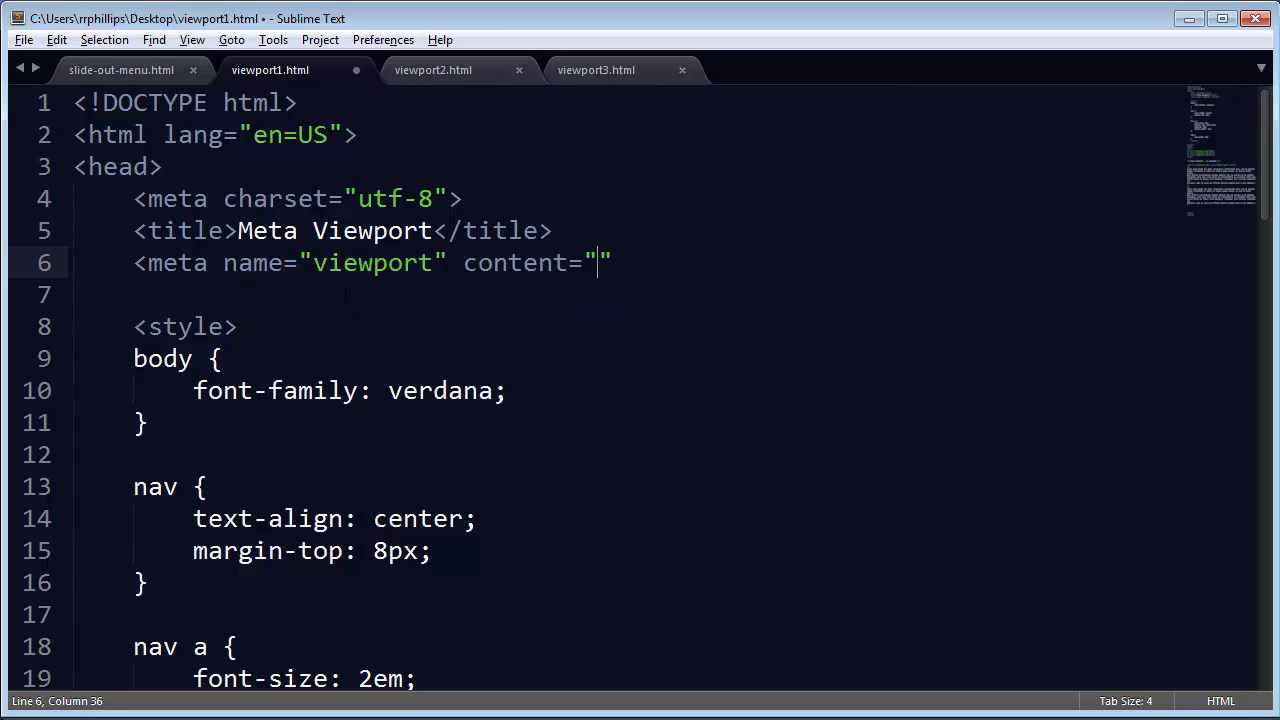
{"action": "type", "text": "w"}
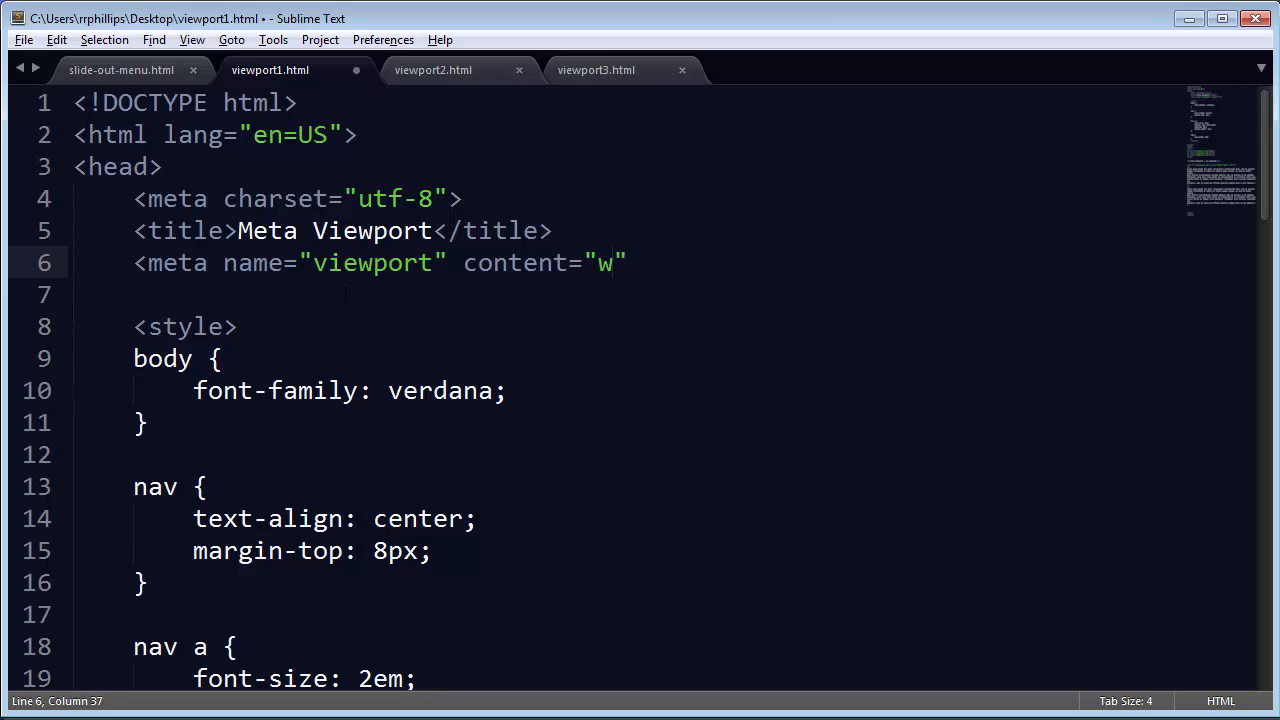
{"action": "type", "text": "idth"}
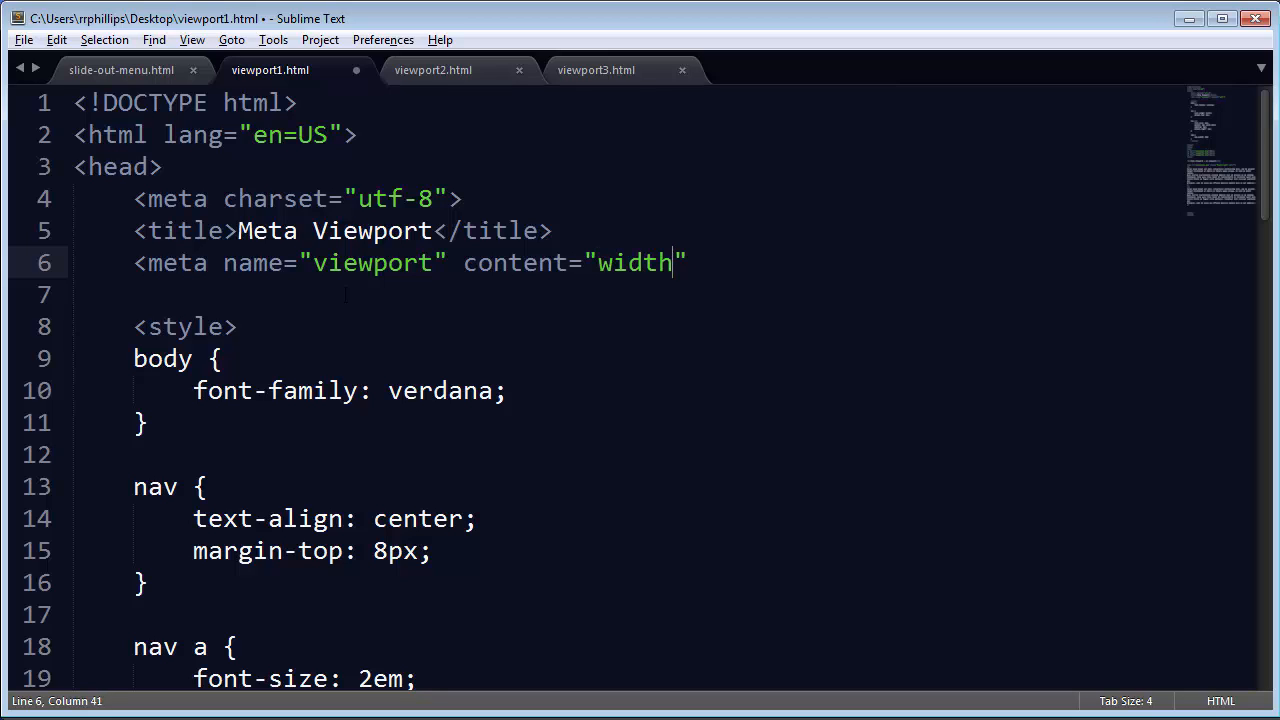
{"action": "type", "text": "=device-"}
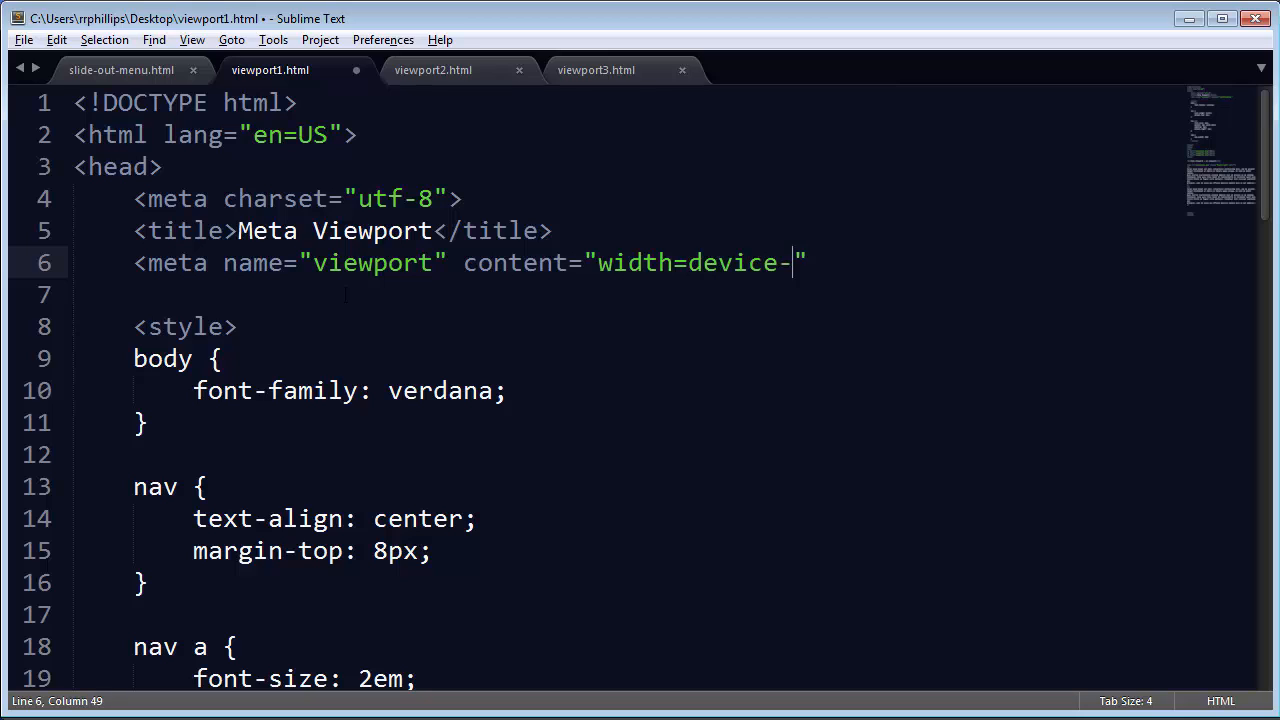
{"action": "type", "text": "width"}
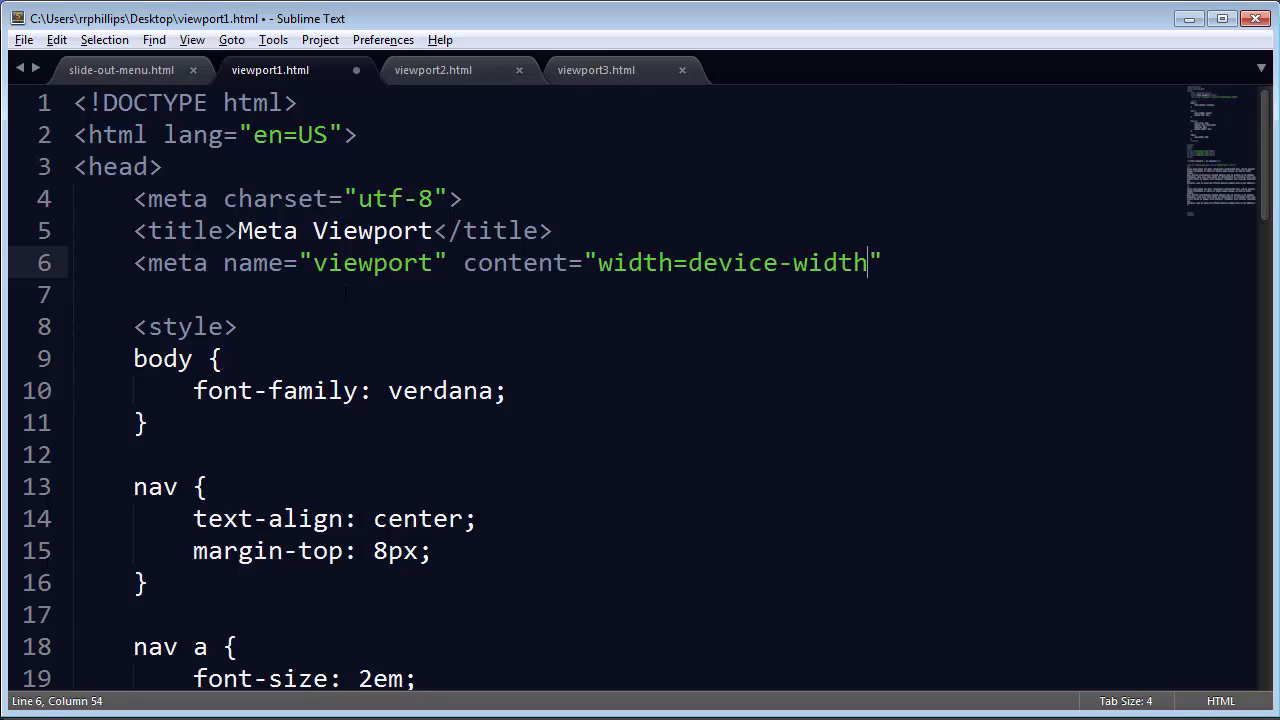
{"action": "type", "text": ">"}
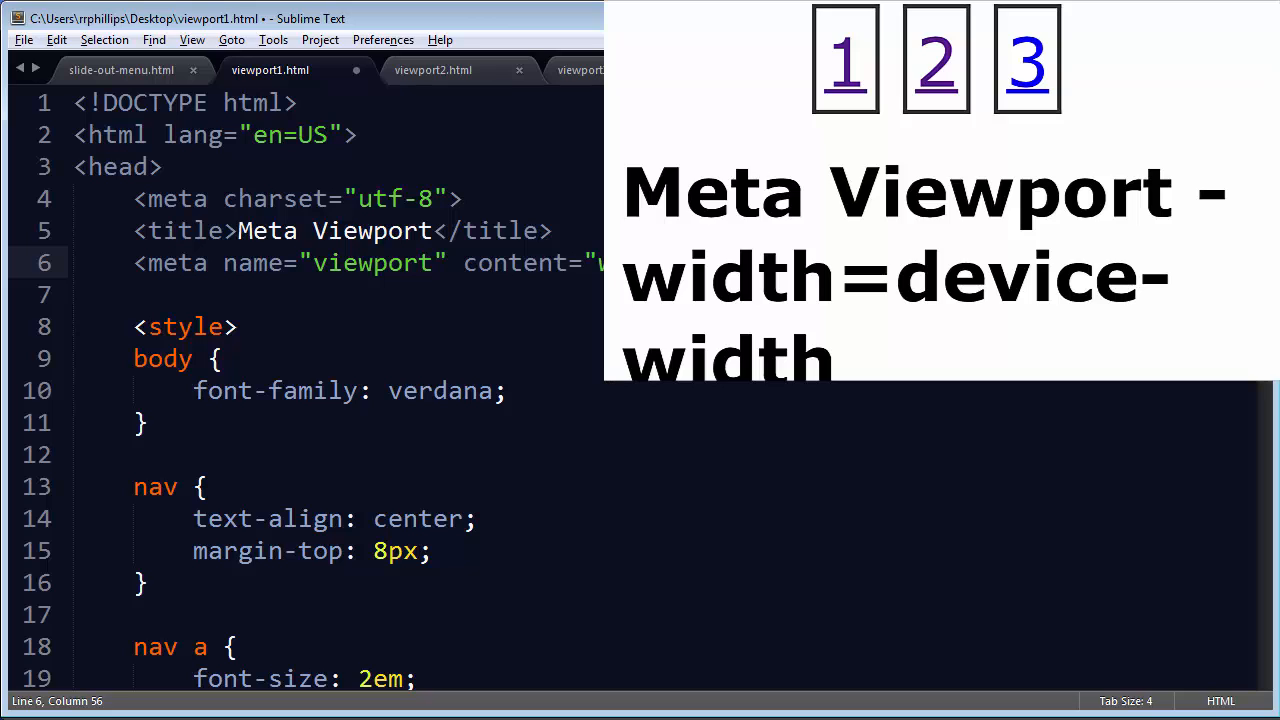
Append ,initial to the content value after width=device-width.
{"action": "type", "text": "initial\">"}
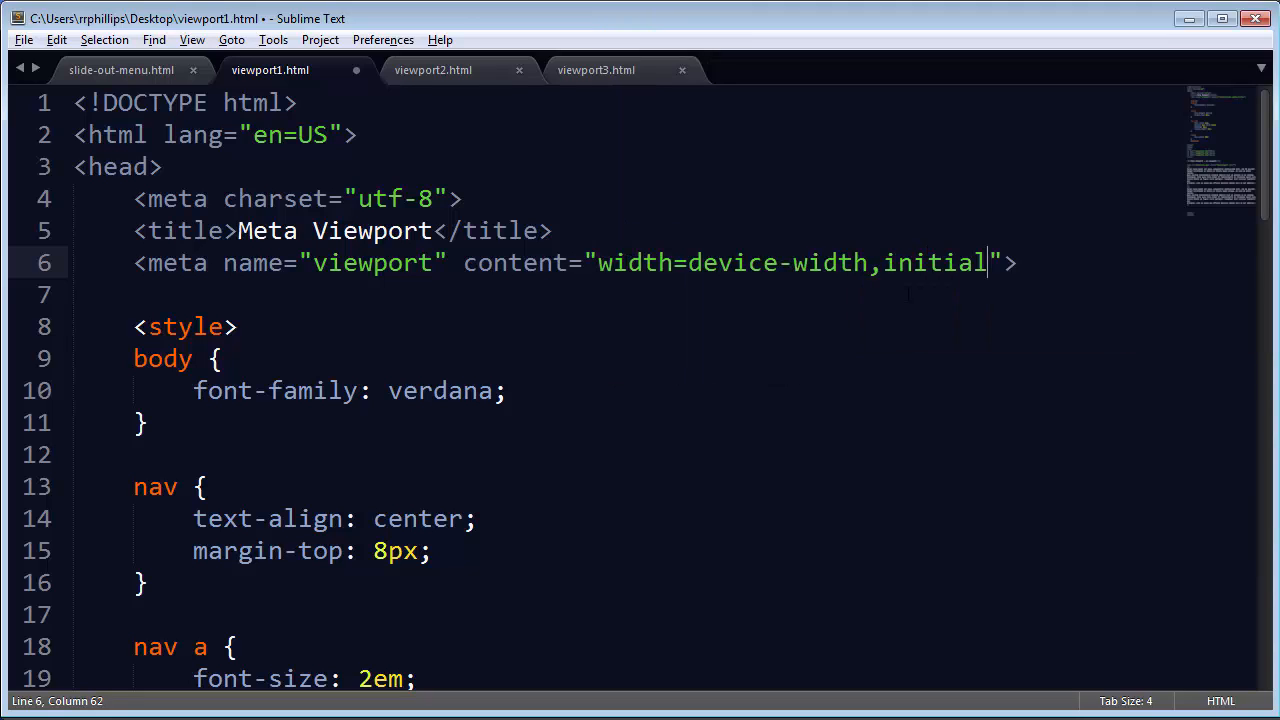
Complete the content value as width=device-width,initial-scale=1 and review the finished meta line.
{"action": "type", "text": "-scale=1"}
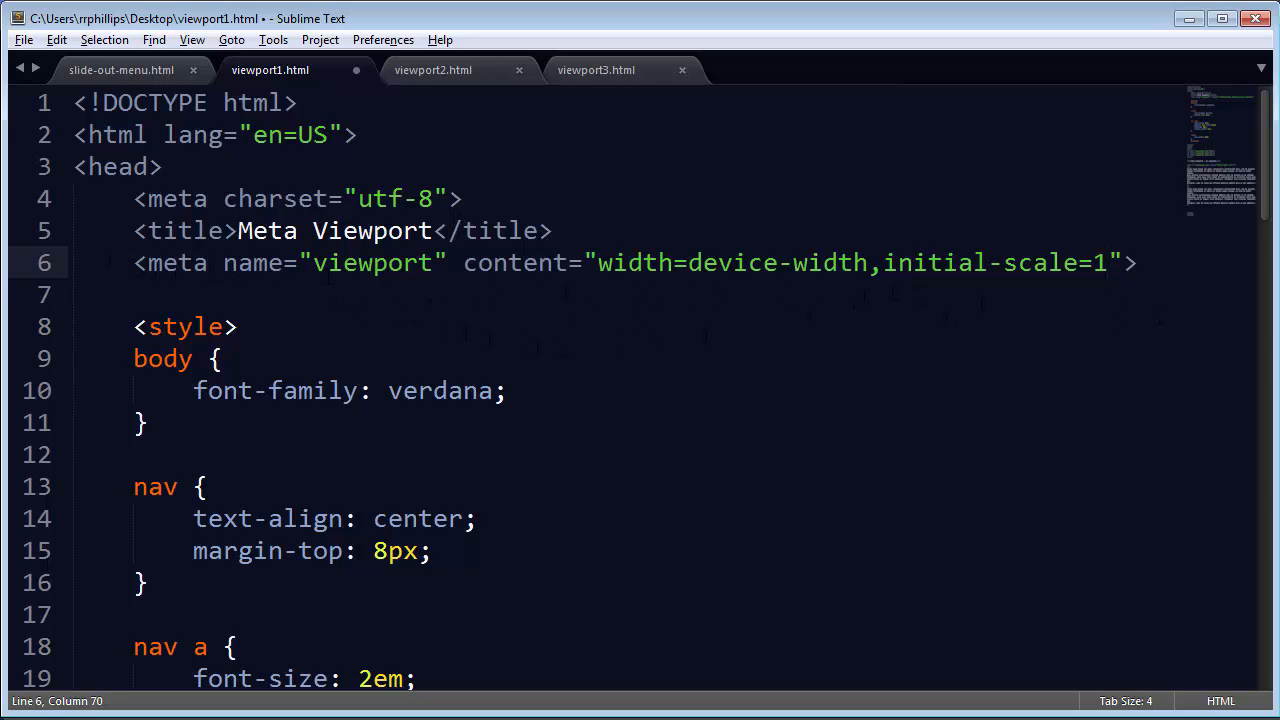
{"action": "left_click_drag", "start_coordinate": [598, 262], "coordinate": [820, 262]}
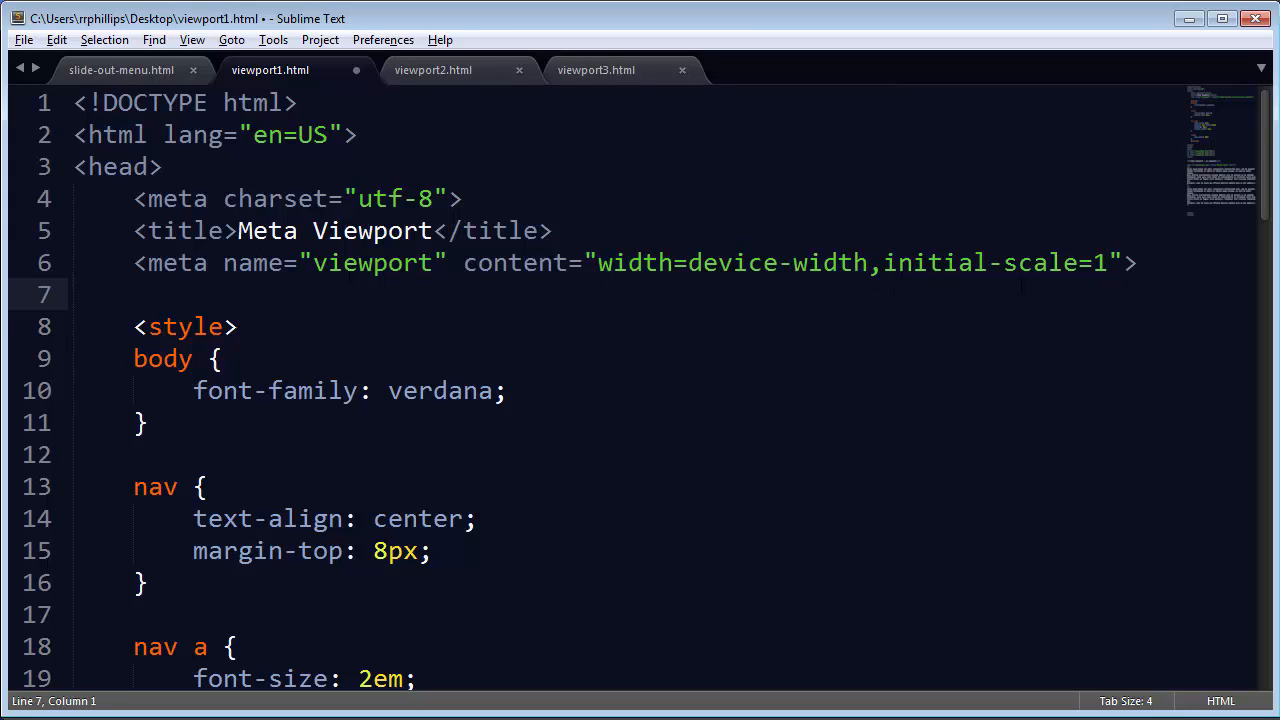
{"action": "left_click", "coordinate": [1140, 262]}
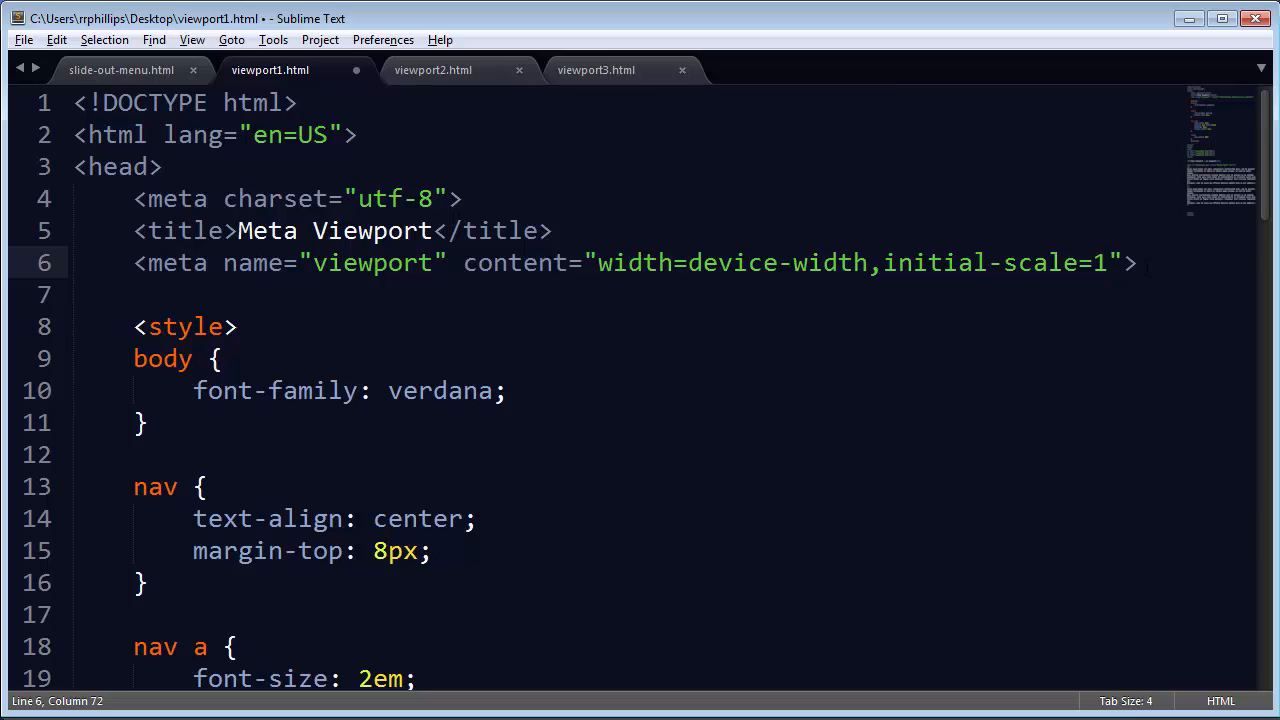